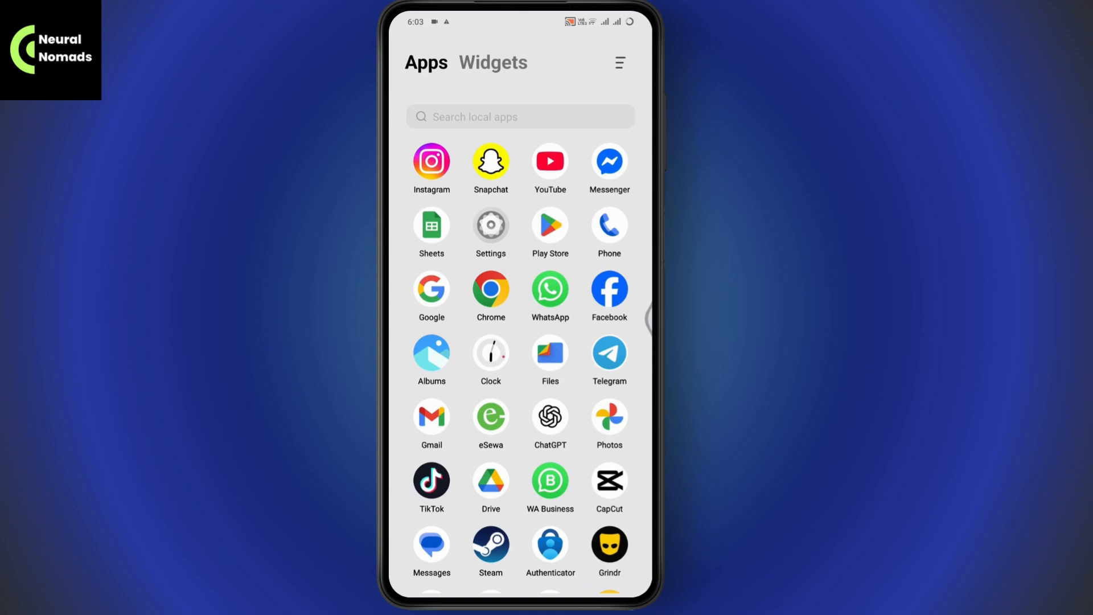
- Launch Chrome from the app drawer to get an empty address field
{"action": "left_click", "coordinate": [491, 290]}
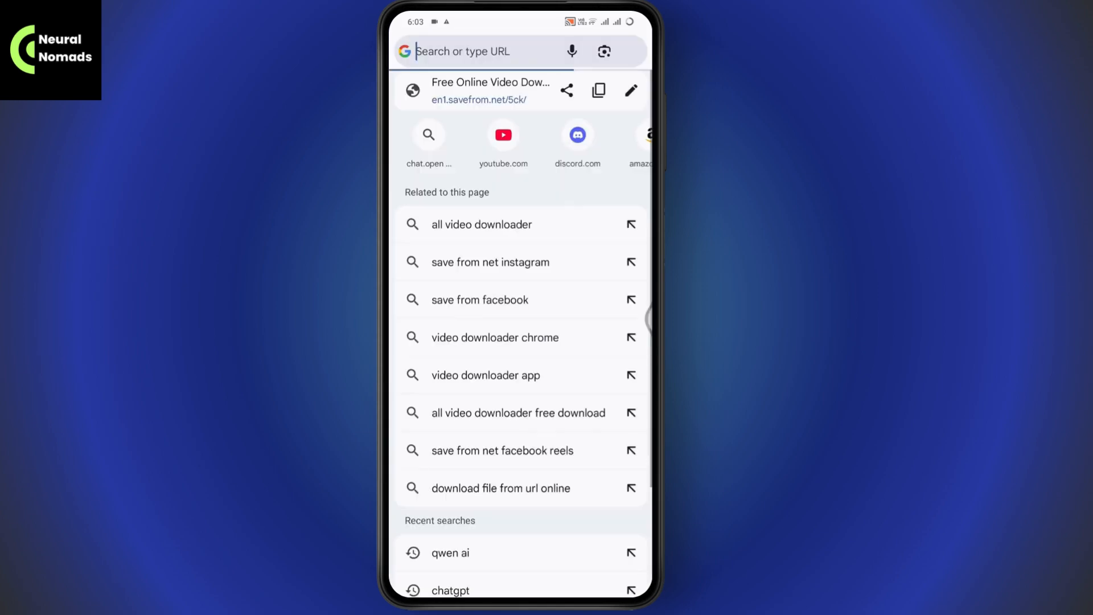
- Enter github.com/fvalka/aviatorsbot in the address bar and submit, yielding Google results for the repository
{"action": "left_click", "coordinate": [474, 51]}
{"action": "type", "text": "ps://"}
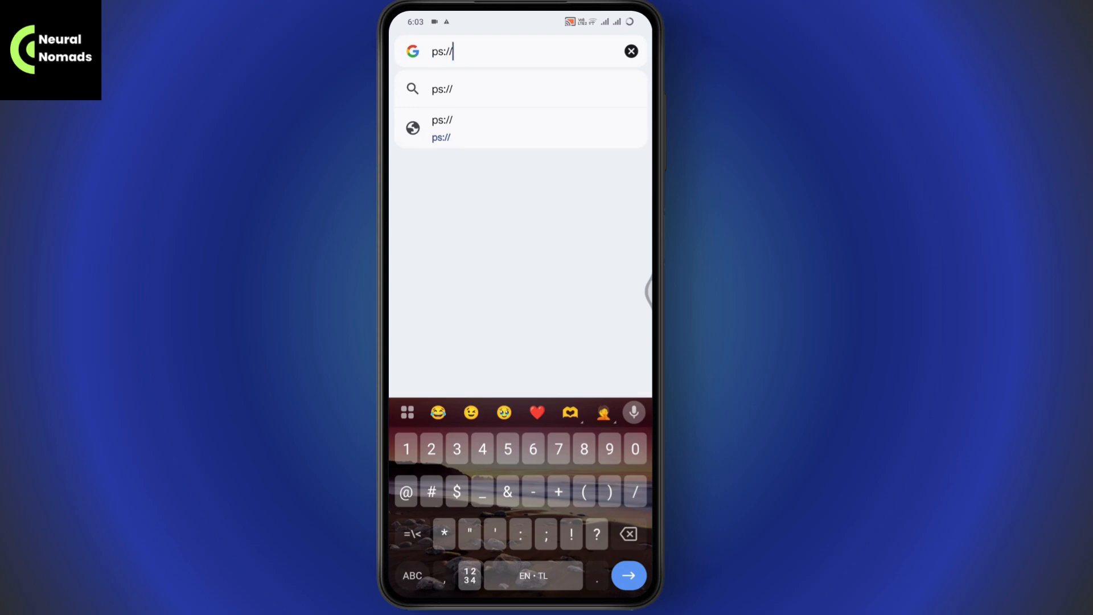
{"action": "type", "text": "github."}
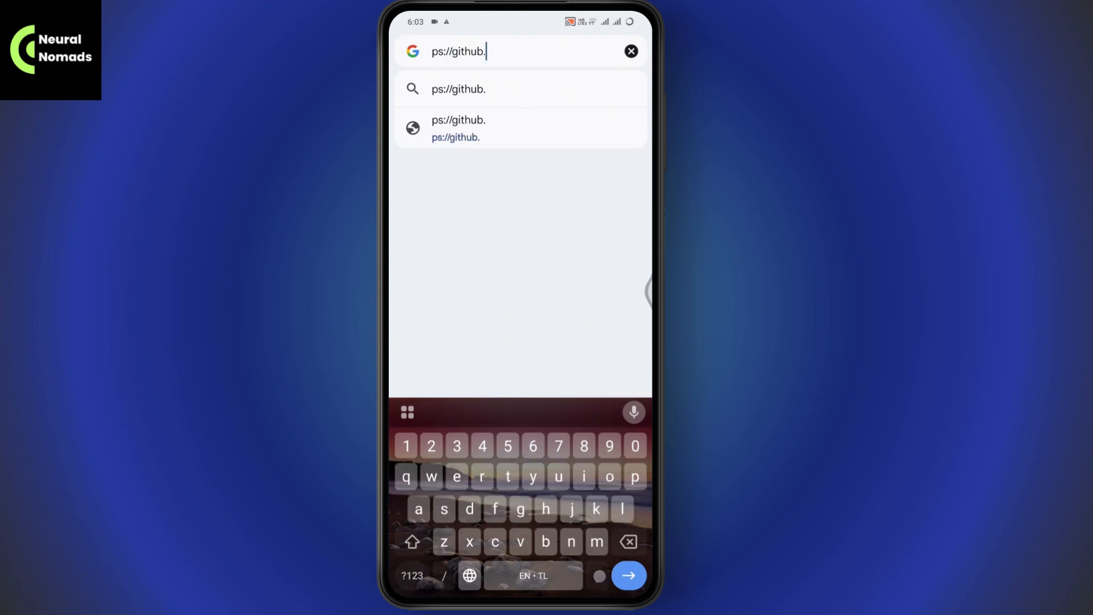
{"action": "type", "text": "com/"}
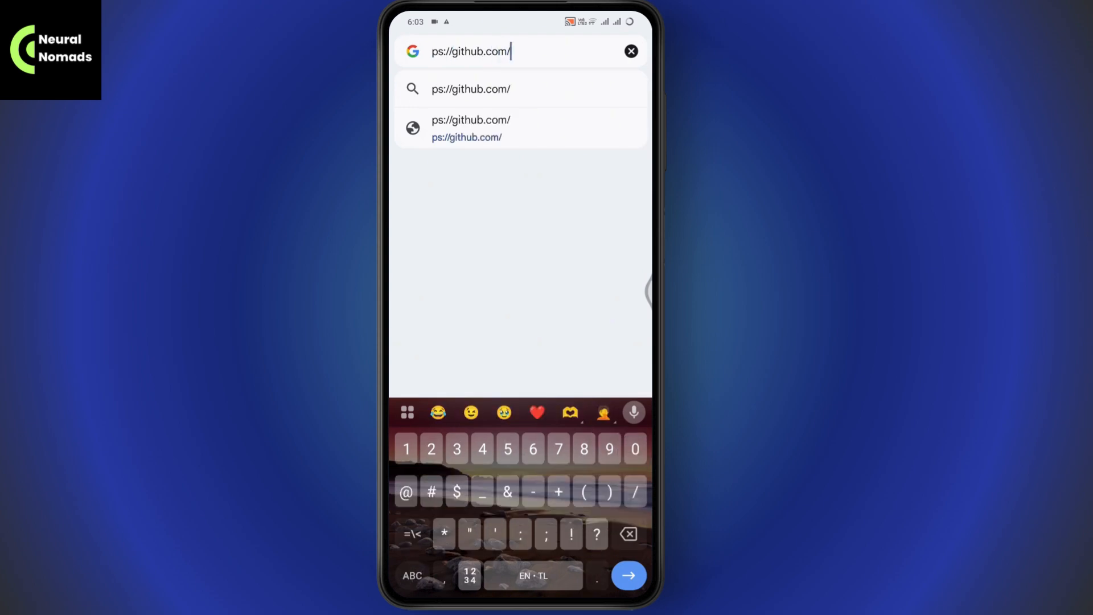
{"action": "type", "text": "fva"}
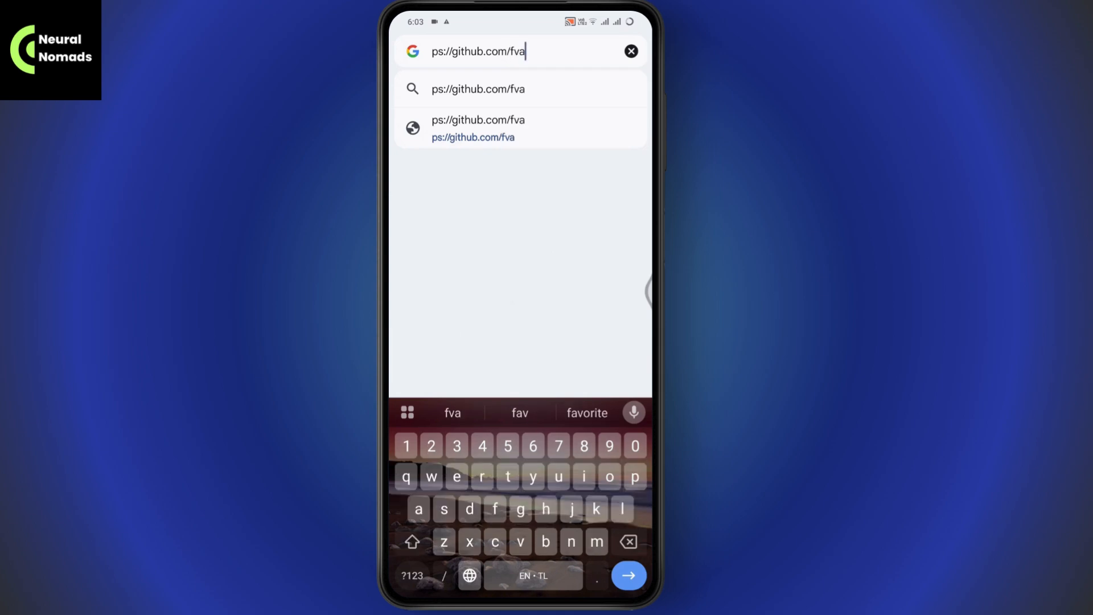
{"action": "type", "text": "lka"}
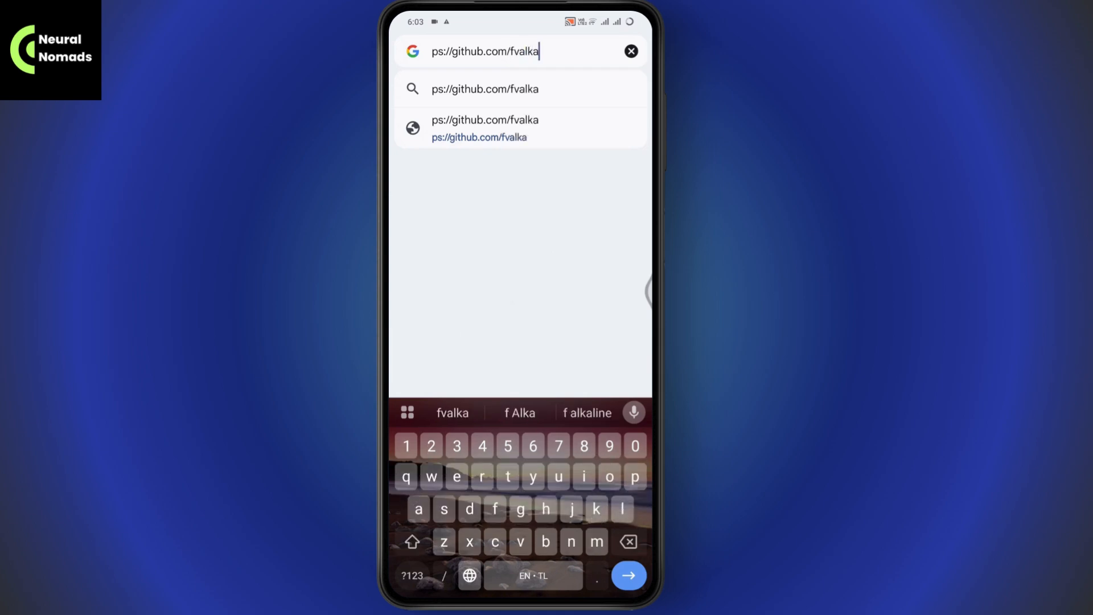
{"action": "type", "text": "/aviators"}
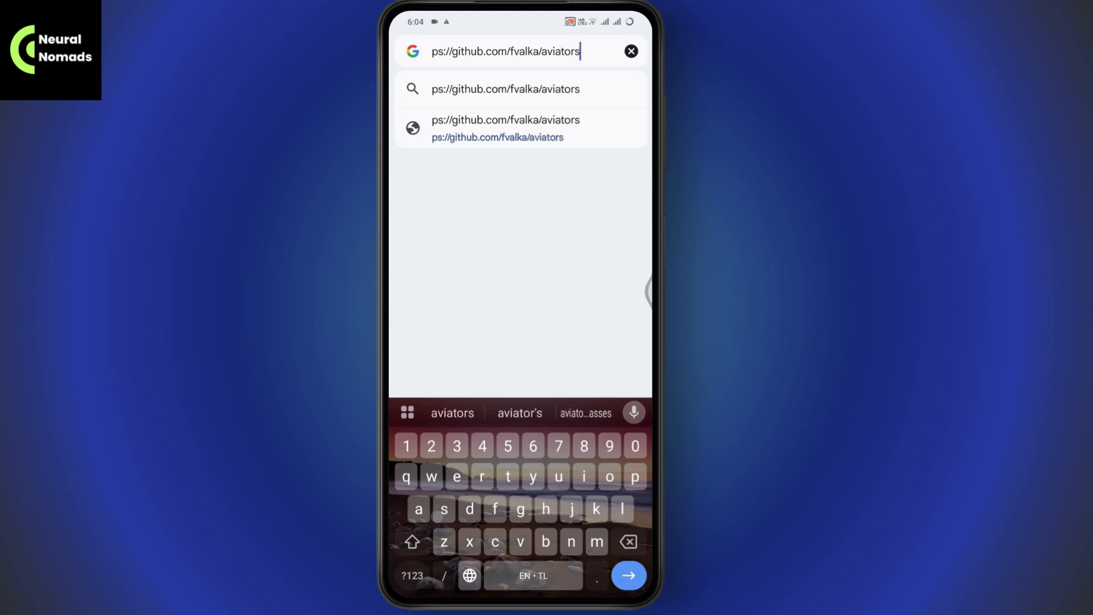
{"action": "type", "text": "bot"}
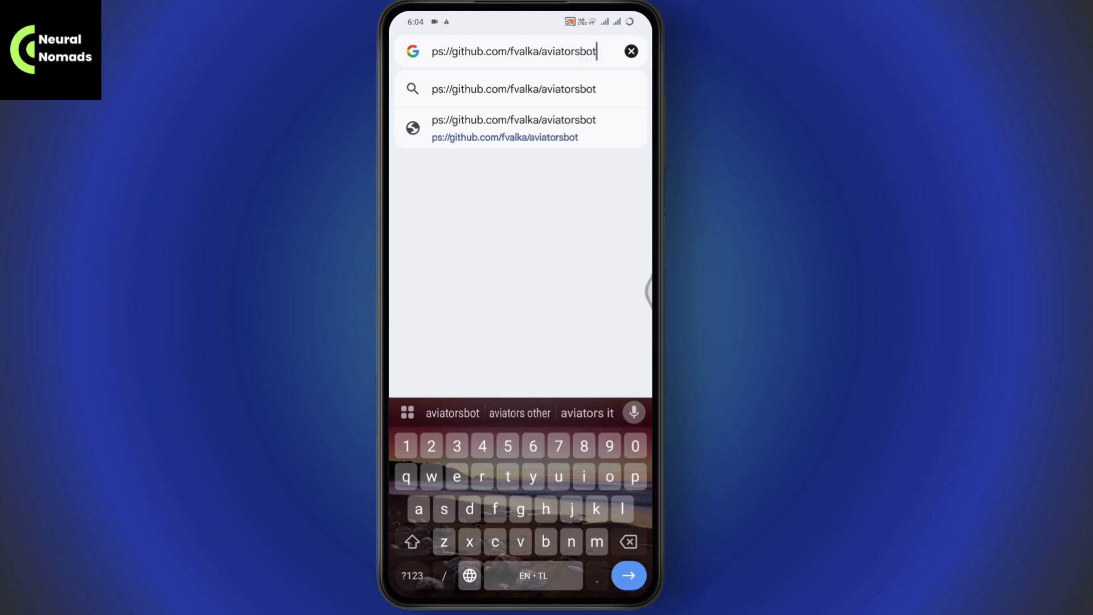
{"action": "left_click", "coordinate": [628, 574]}
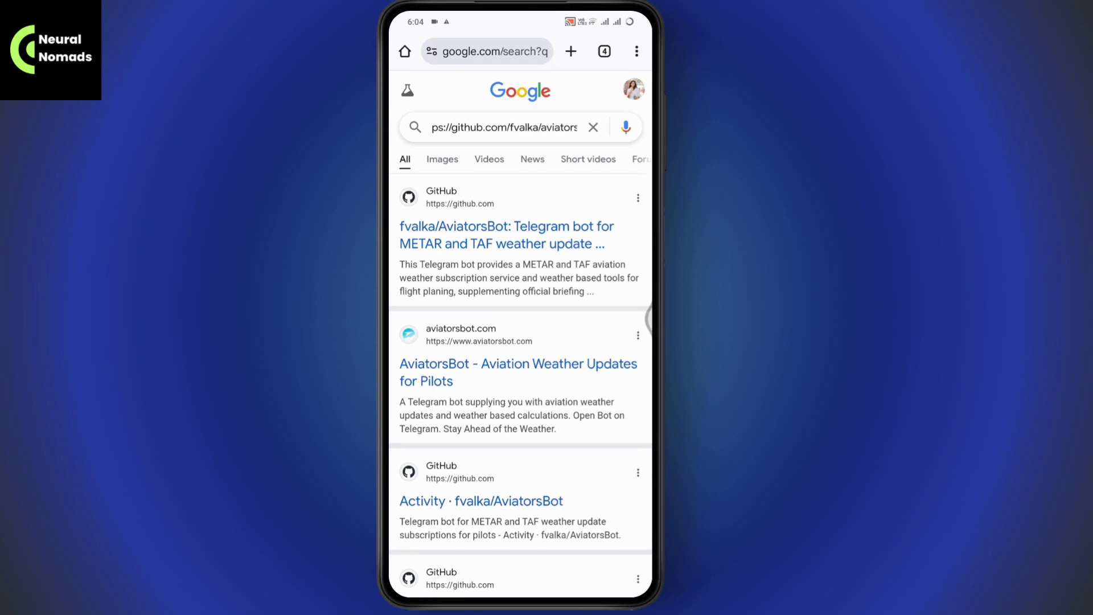
{"action": "left_click", "coordinate": [506, 235]}
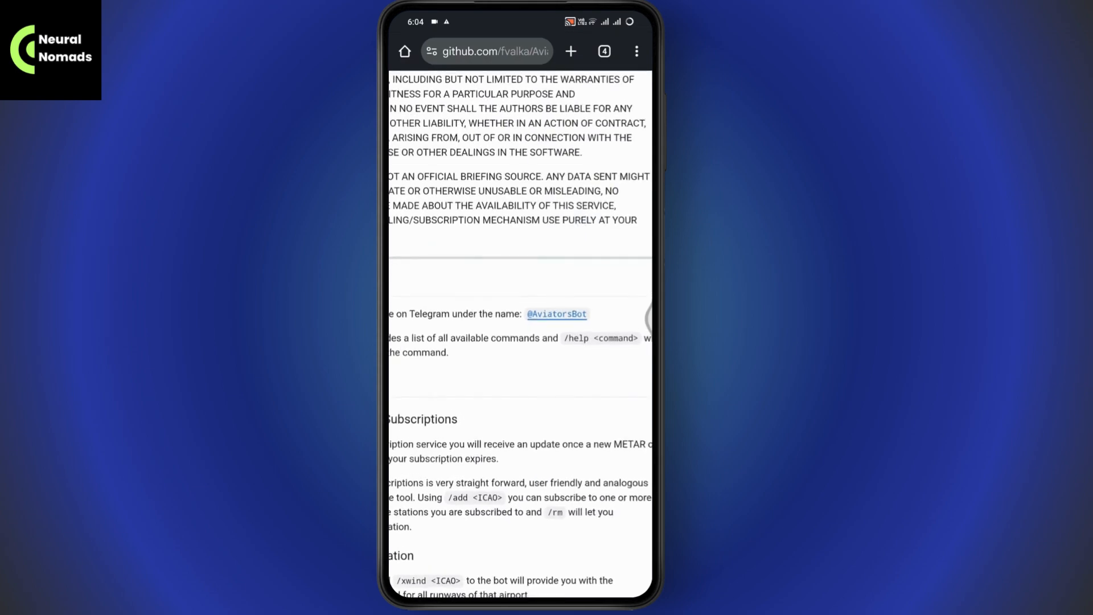
{"action": "left_click", "coordinate": [557, 315]}
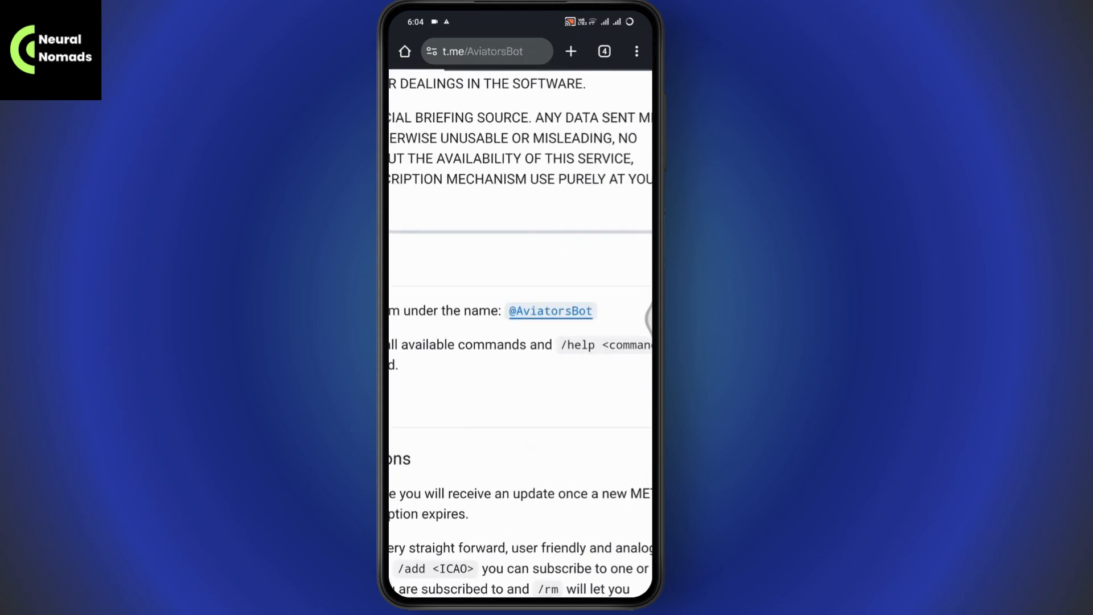